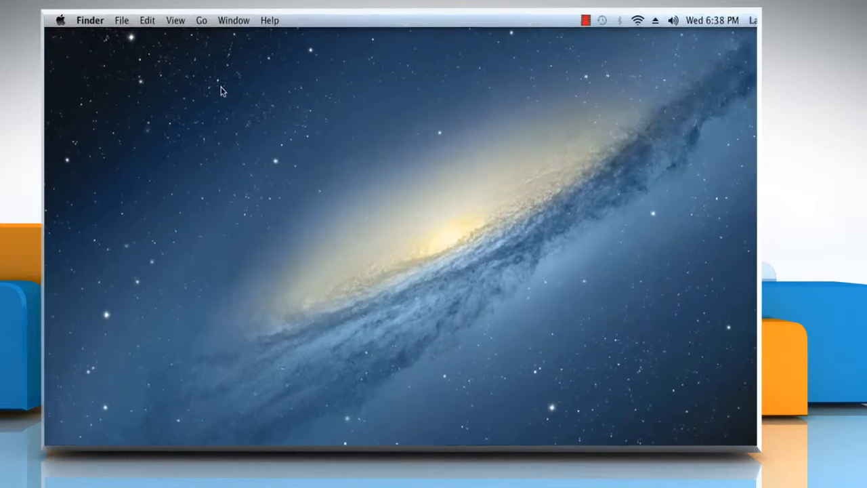
Launch Activity Monitor from Finder's Go > Utilities folder
left_click(229, 19)
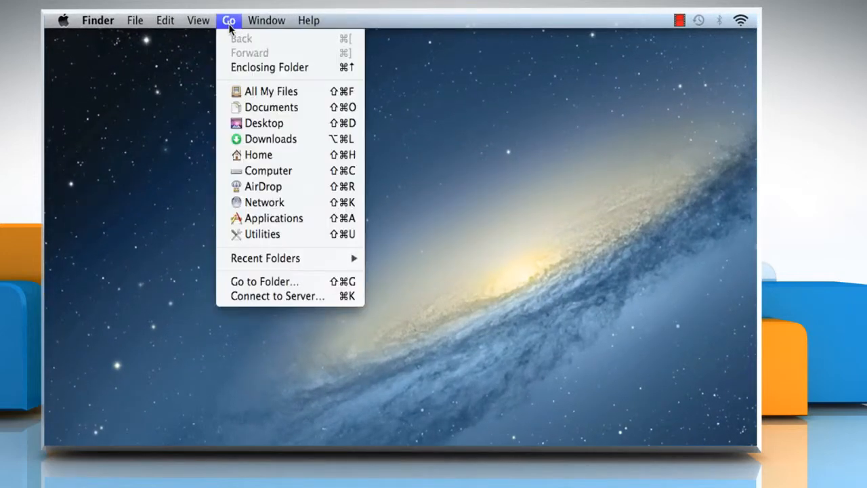
mouse_move(270, 233)
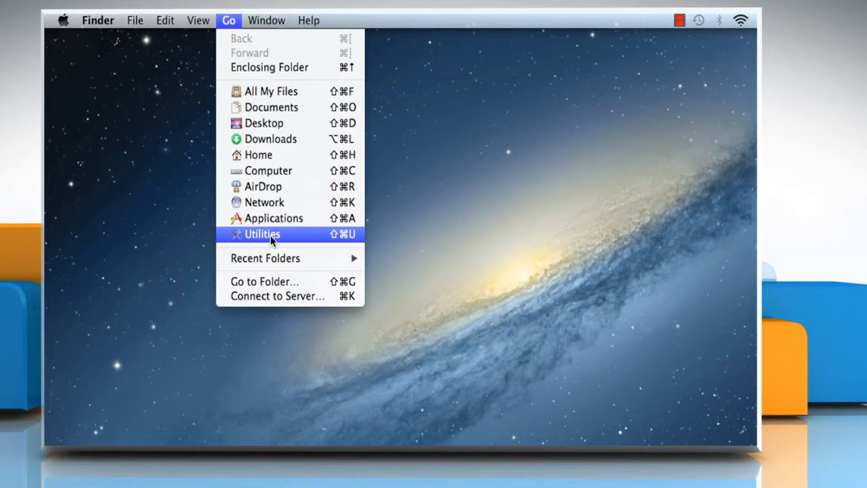
left_click(261, 234)
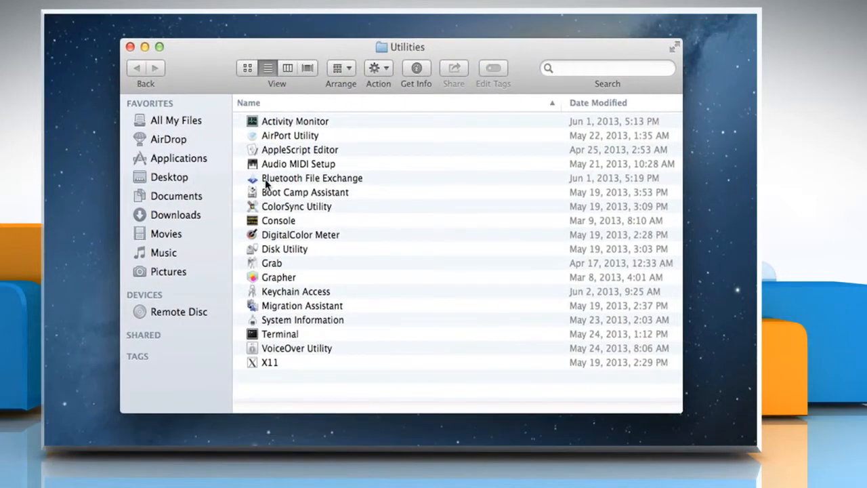
left_click(295, 121)
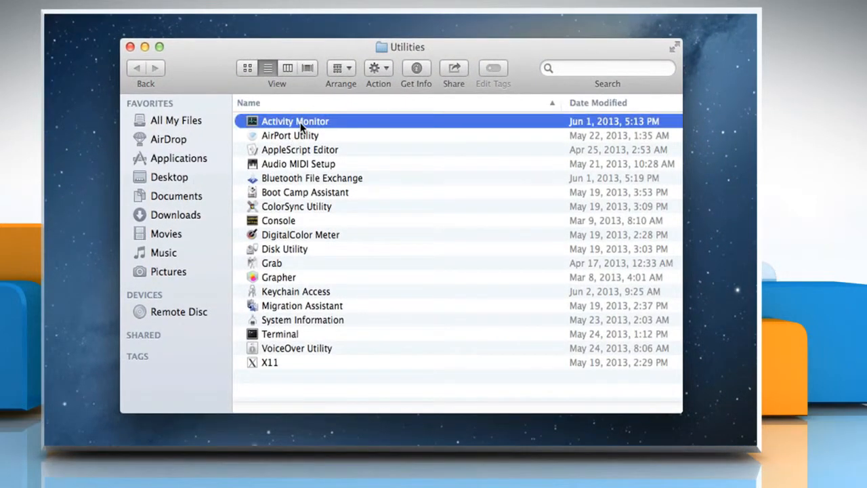
double_click(294, 121)
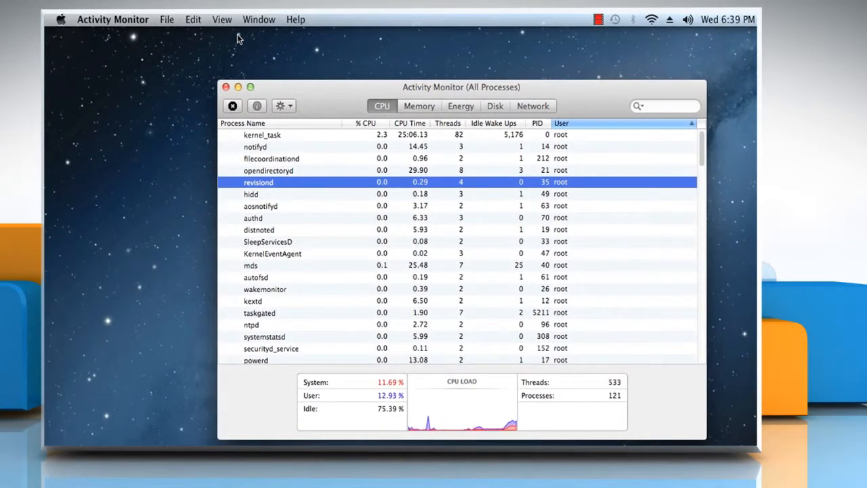
Switch the View to Other User Processes
left_click(222, 19)
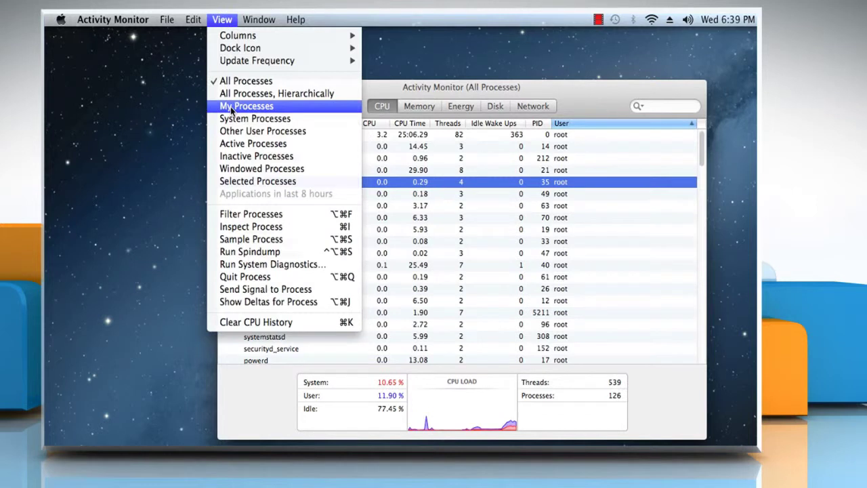
mouse_move(256, 156)
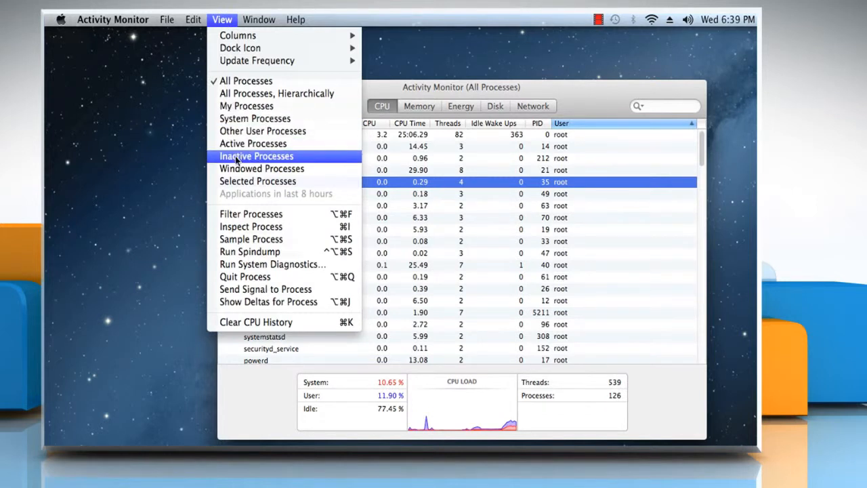
left_click(255, 155)
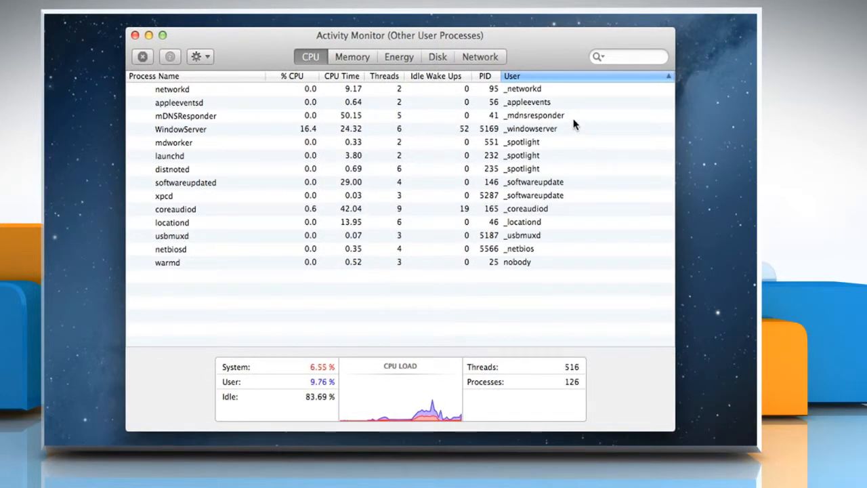
Search for 'Window' and select the WindowServer process
type("W")
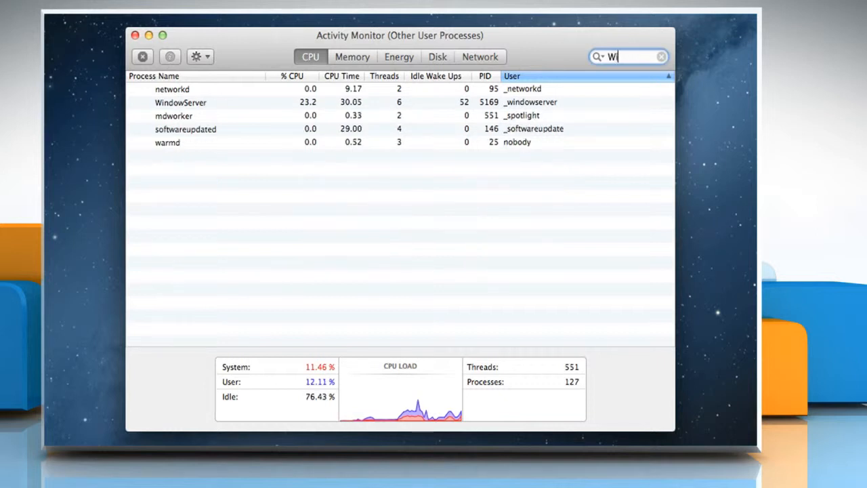
type("indow")
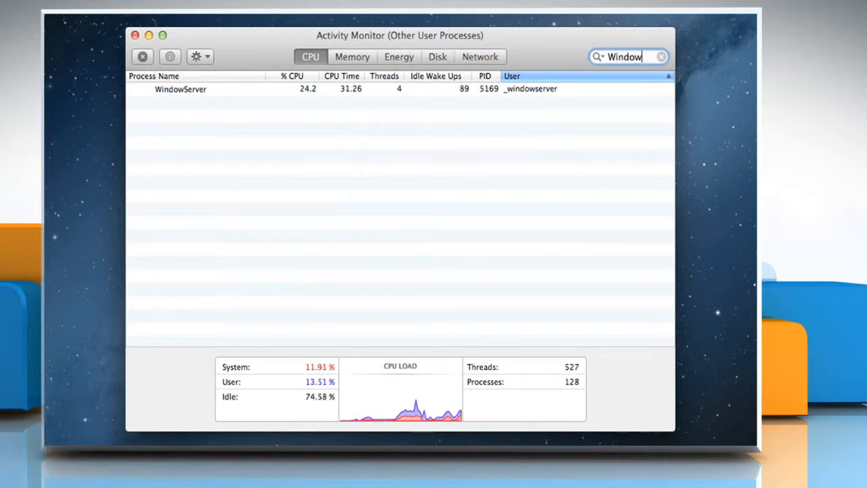
mouse_move(249, 92)
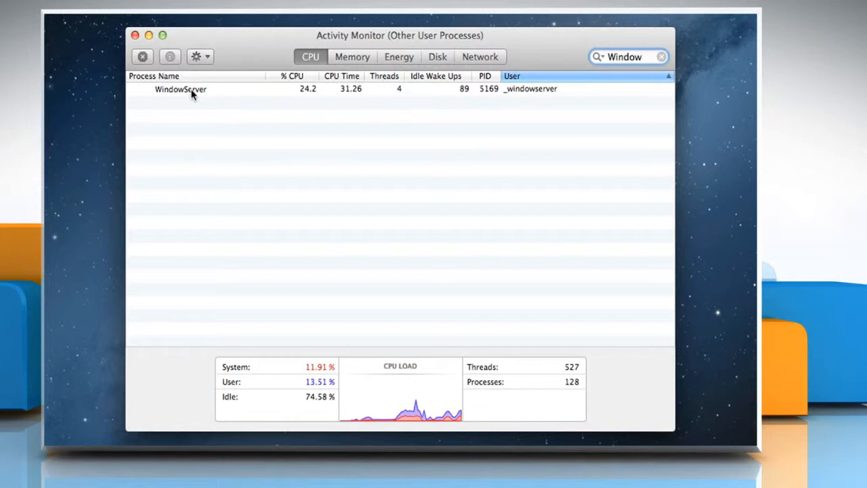
left_click(190, 91)
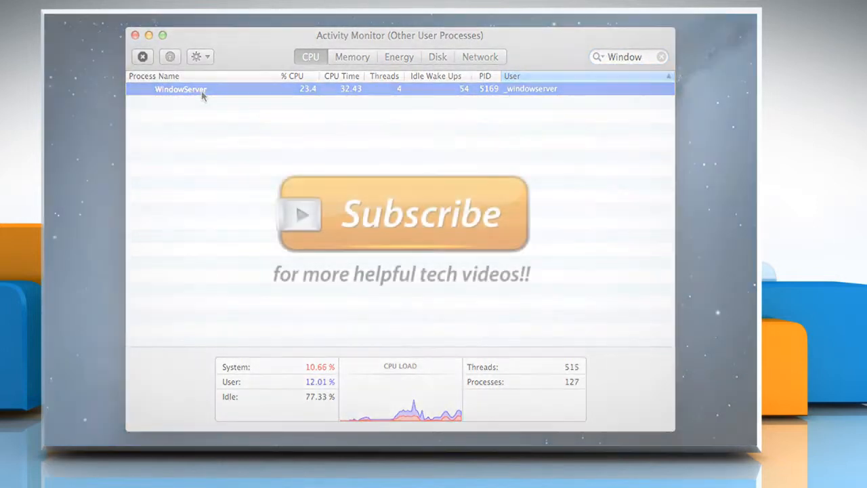